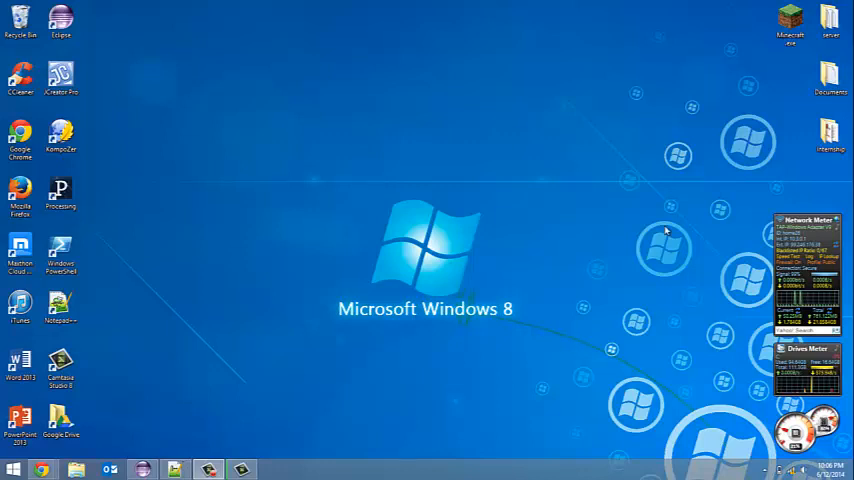
pyautogui.moveTo(408, 278)
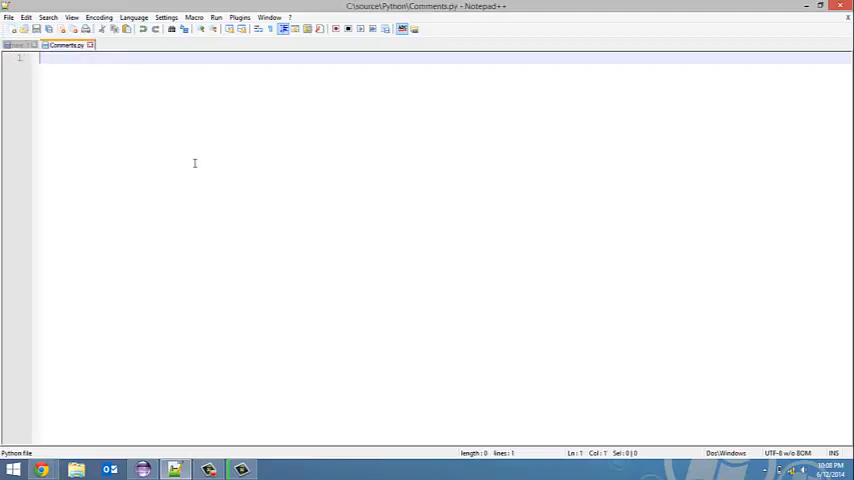
# Step: Write the first header comment '# Programmed by Adam'
pyautogui.write('#')
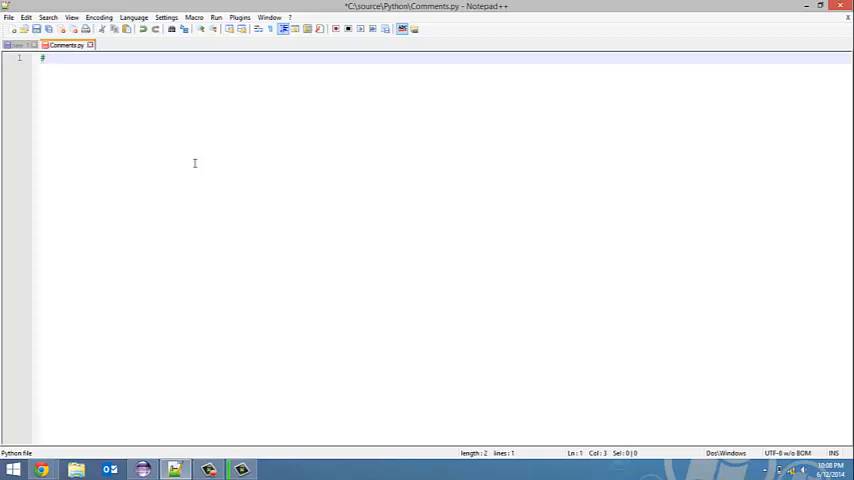
pyautogui.write('Program')
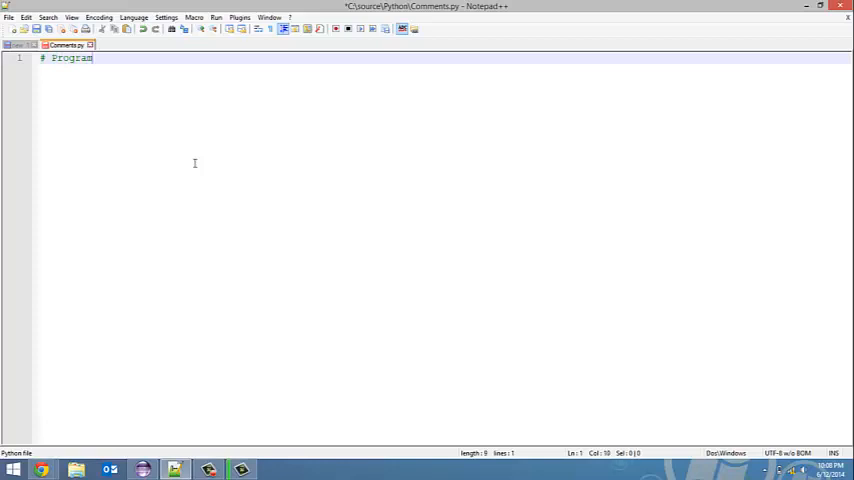
pyautogui.write('med by')
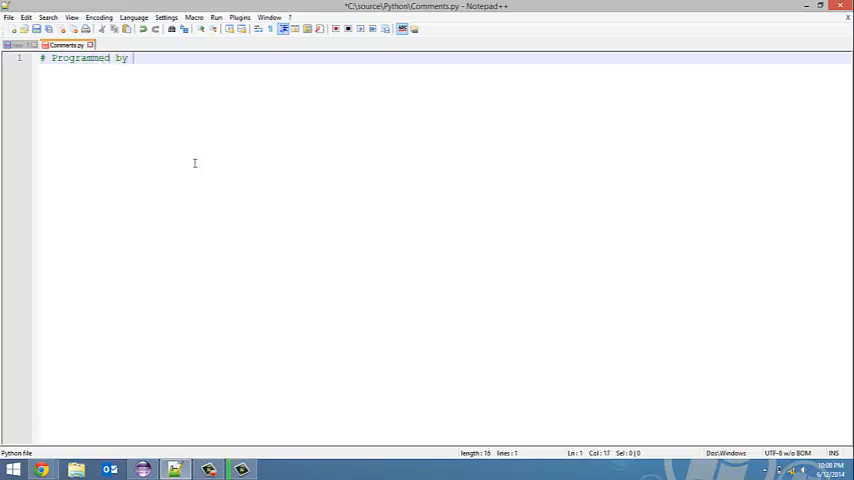
pyautogui.write('Adam')
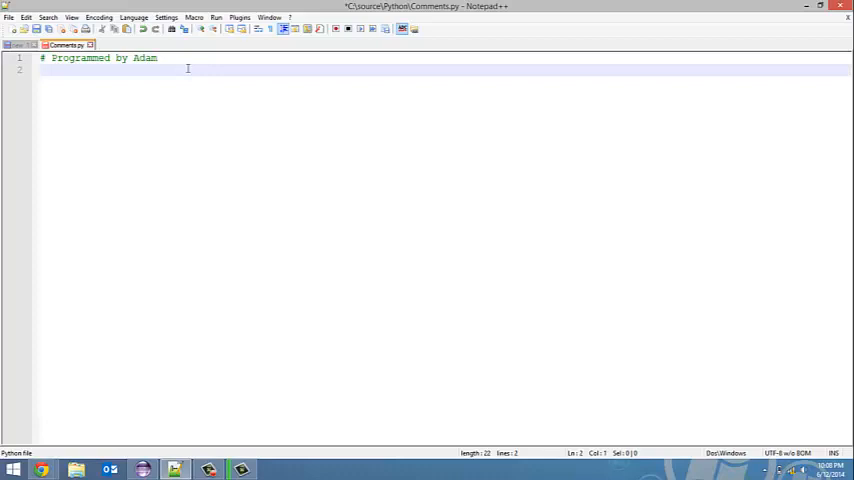
# Step: Add the second header comment '# Version 1.0.1'
pyautogui.write('#')
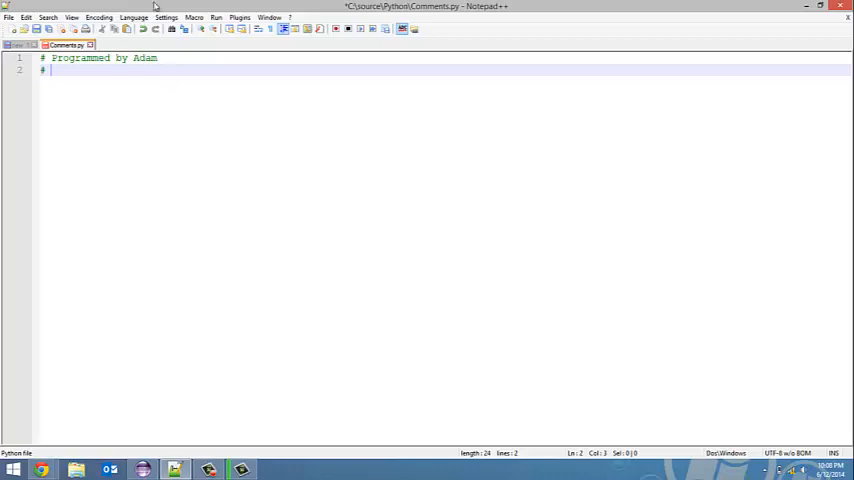
pyautogui.write('Ve')
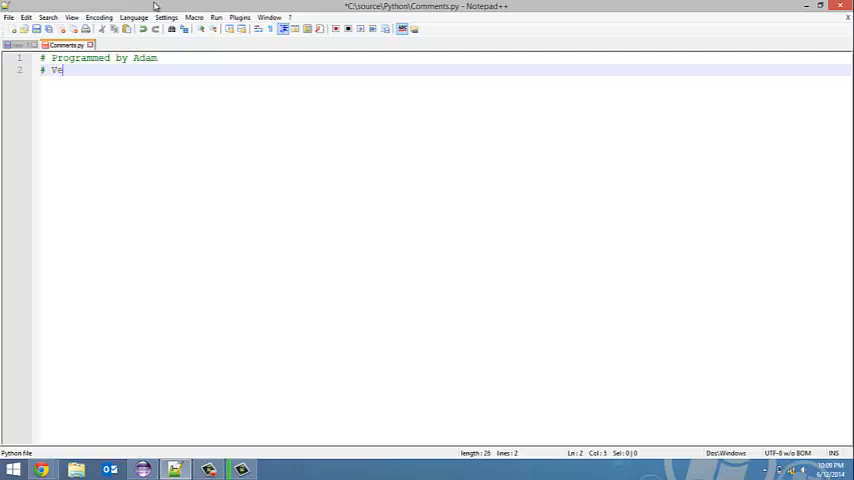
pyautogui.write('rsion')
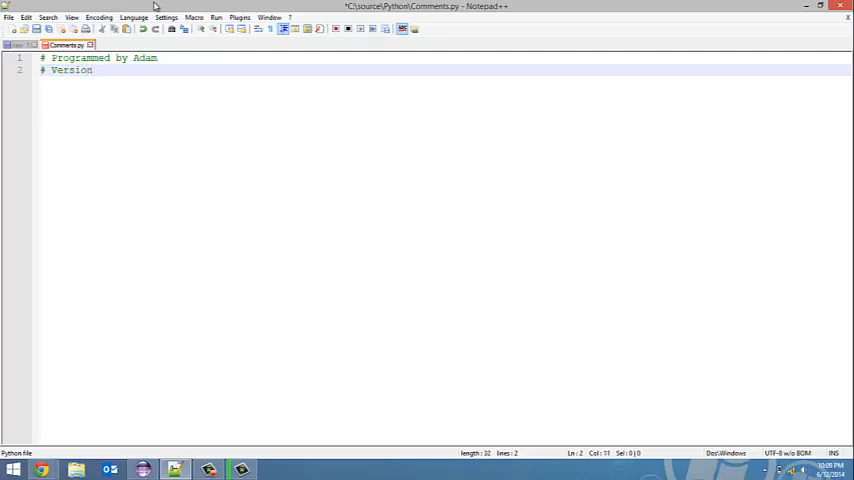
pyautogui.write('1.')
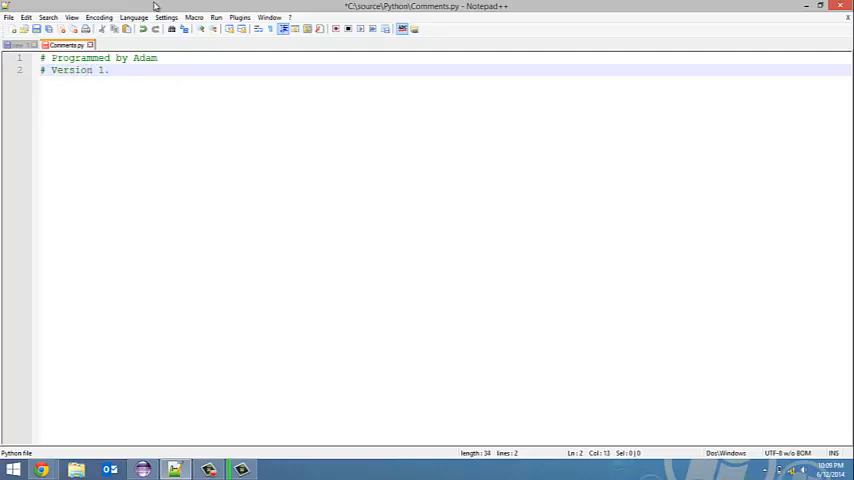
pyautogui.write('0.1')
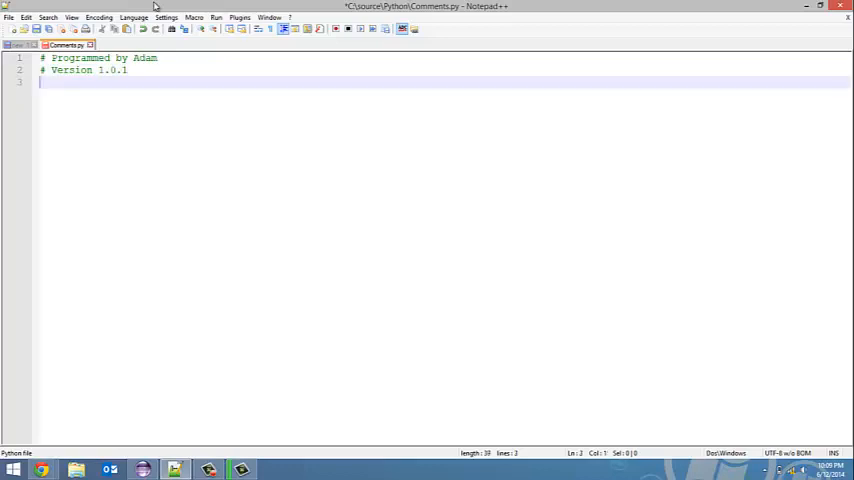
# Step: Add the third header comment with the date '# June, 12, 2014'
pyautogui.write('# June')
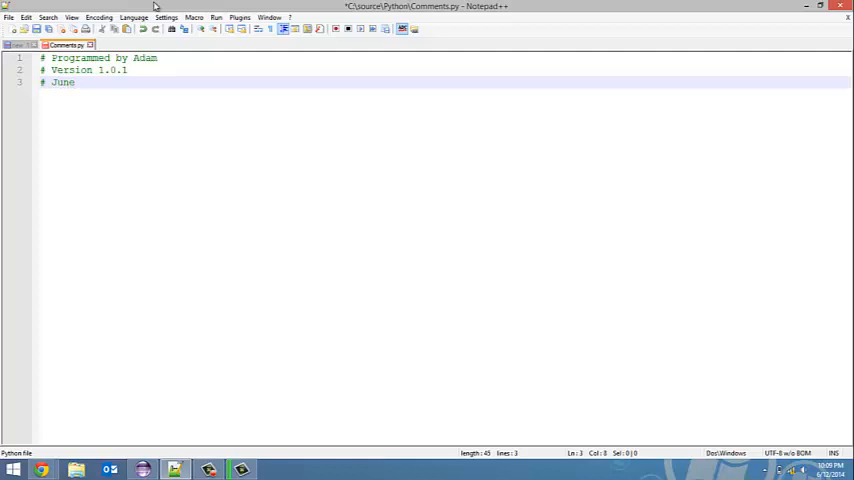
pyautogui.write(', 12')
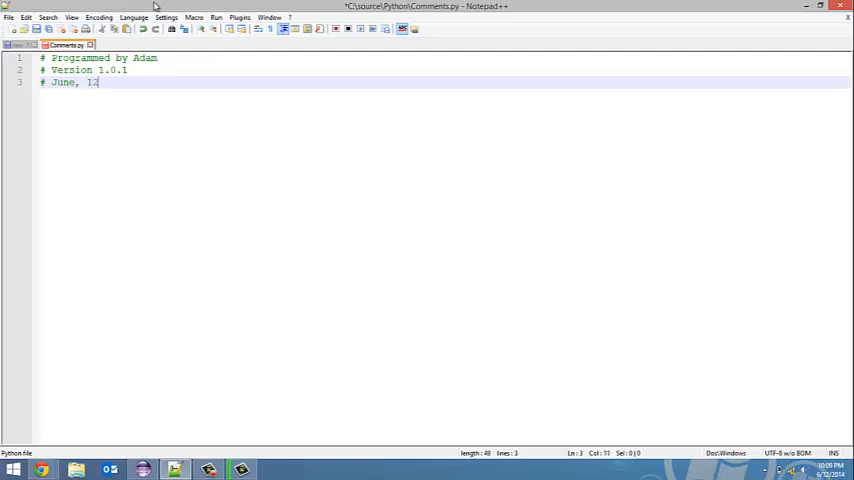
pyautogui.write(', 2014')
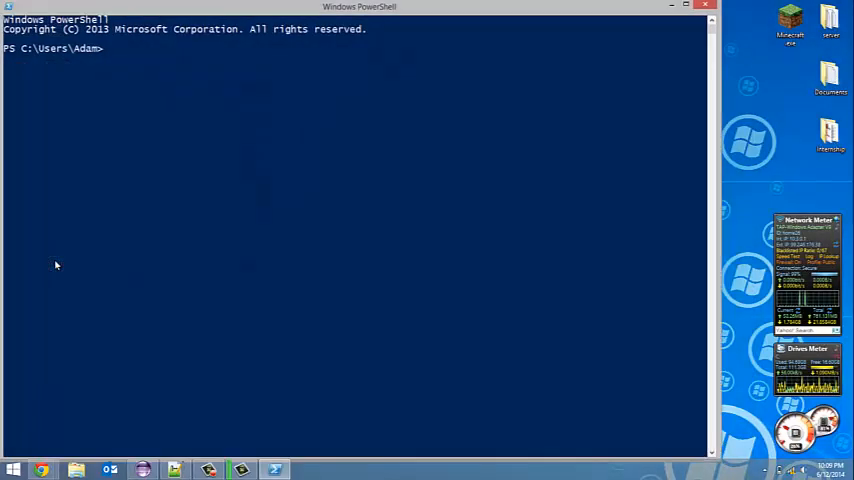
# Step: Change the PowerShell directory to C:\source\Python
pyautogui.write('cd')
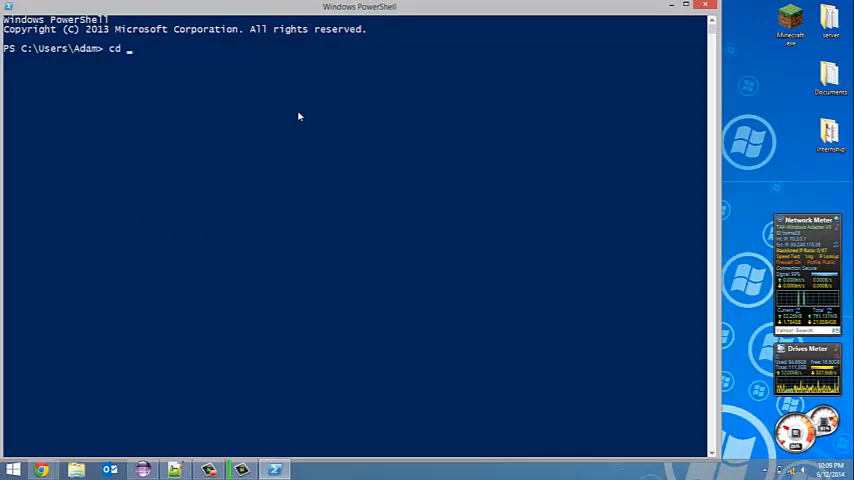
pyautogui.write('C')
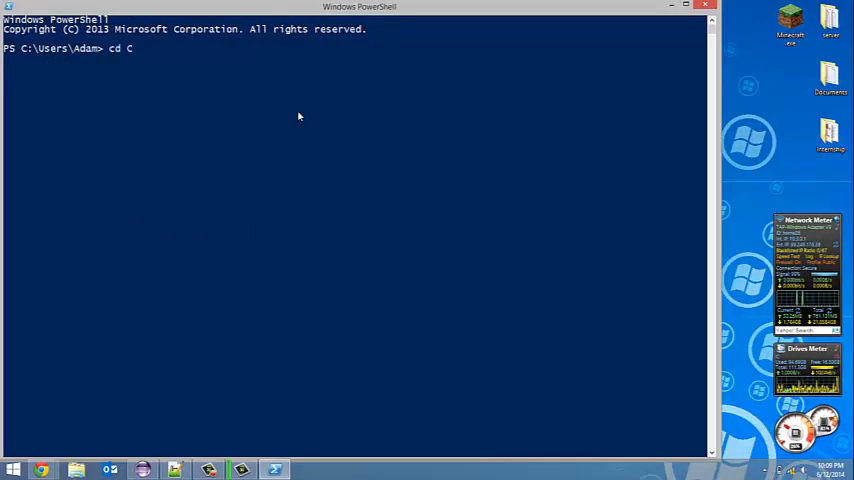
pyautogui.write(':')
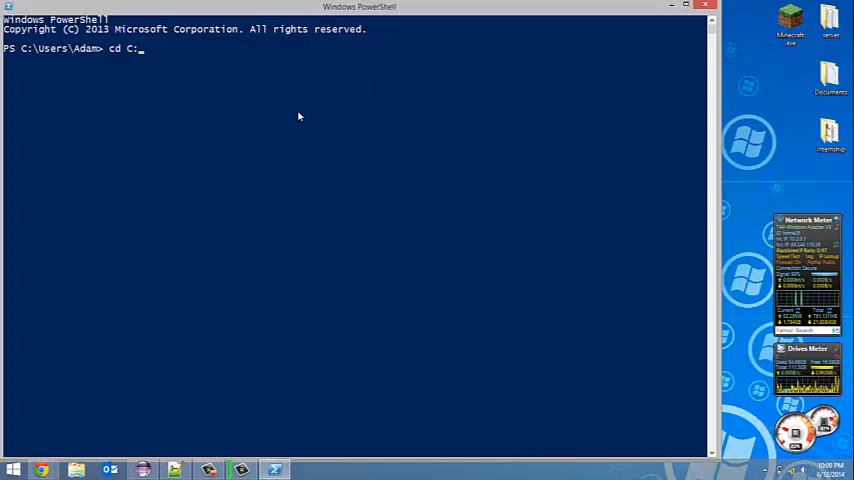
pyautogui.write('\\sou')
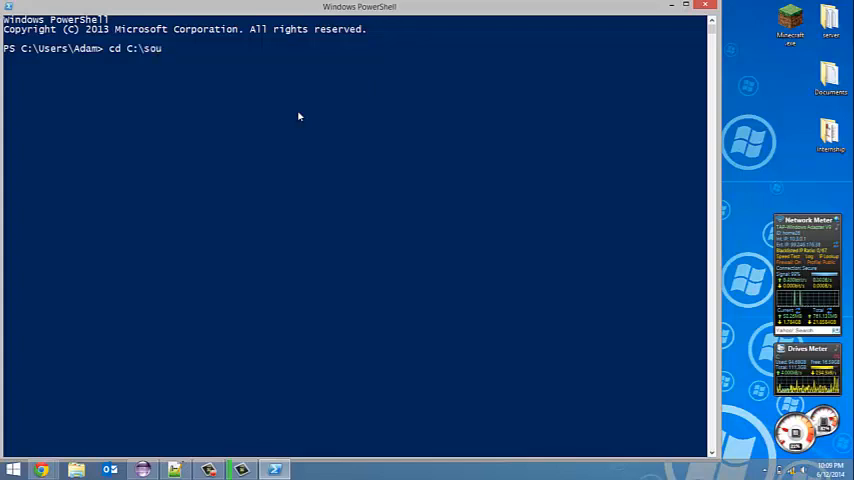
pyautogui.write('rce\\P')
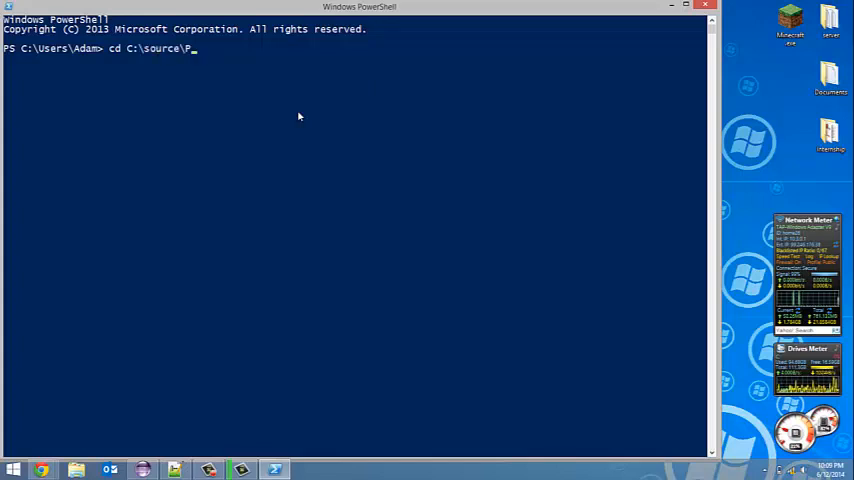
pyautogui.press('Enter')
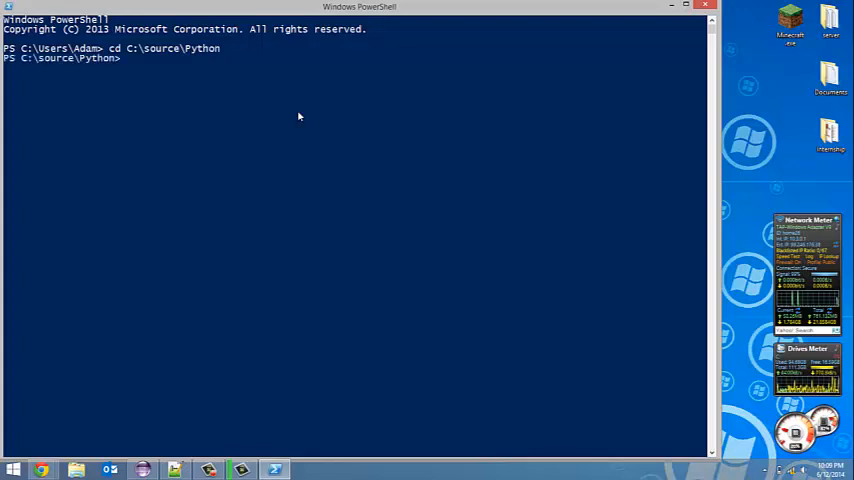
# Step: Begin the command 'python Comments.py' at the prompt
pyautogui.write('Com')
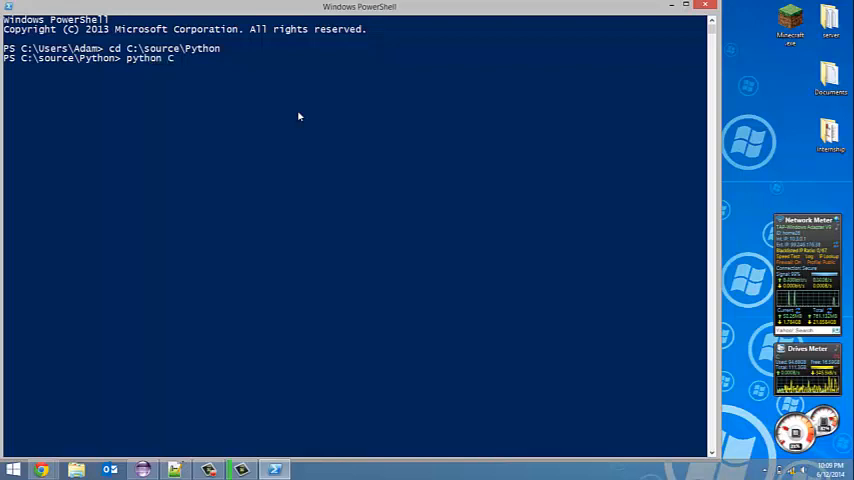
pyautogui.write('omments.p')
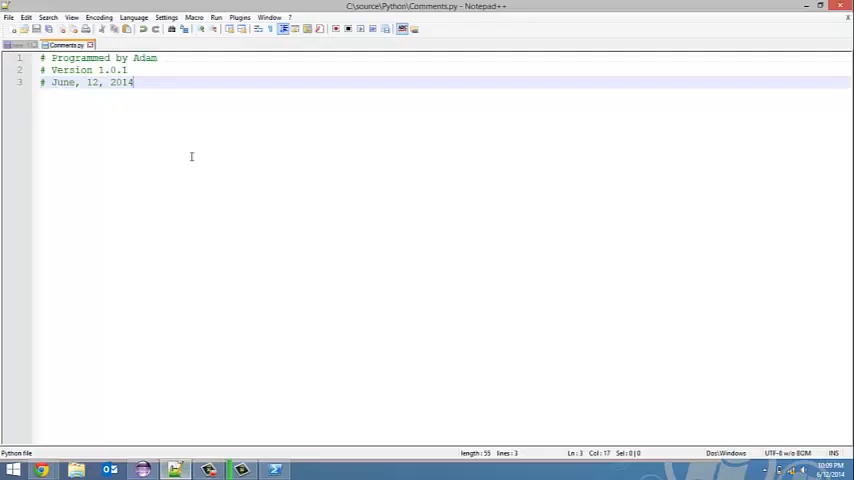
pyautogui.moveTo(128, 188)
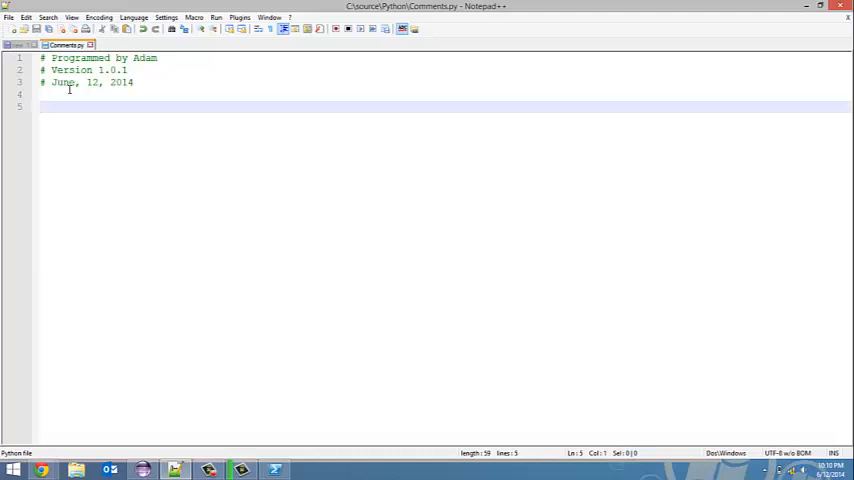
# Step: Try a /* */ block with test text below the header, then delete it
pyautogui.write('/')
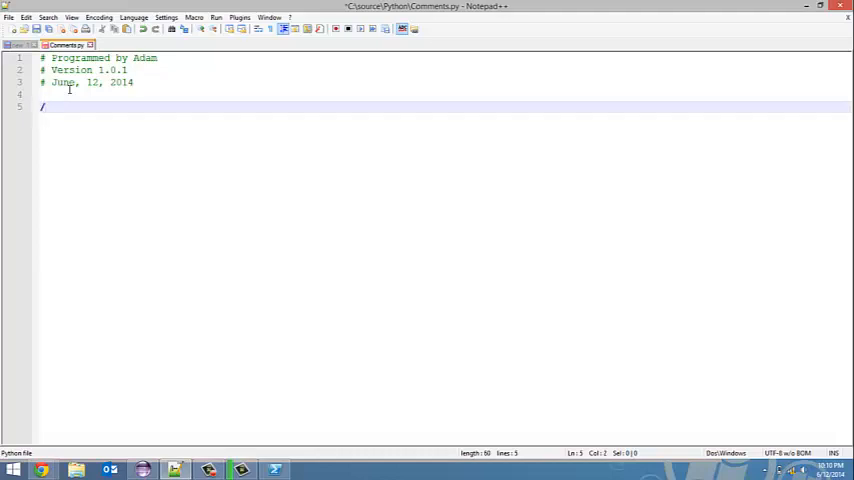
pyautogui.write('**/')
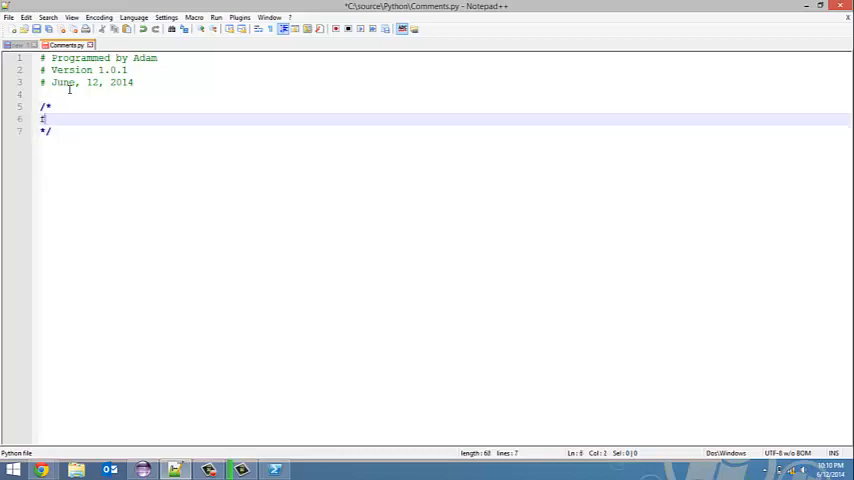
pyautogui.write('fhfdfhdf')
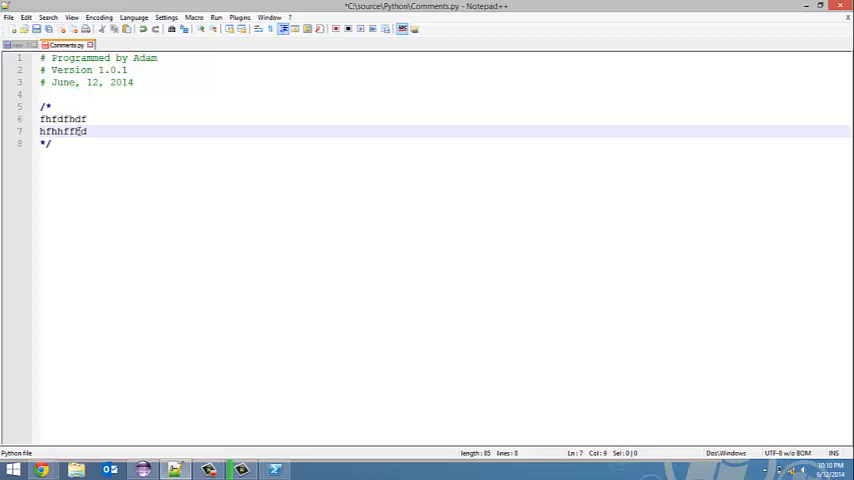
pyautogui.moveTo(40, 106); pyautogui.dragTo(52, 144)
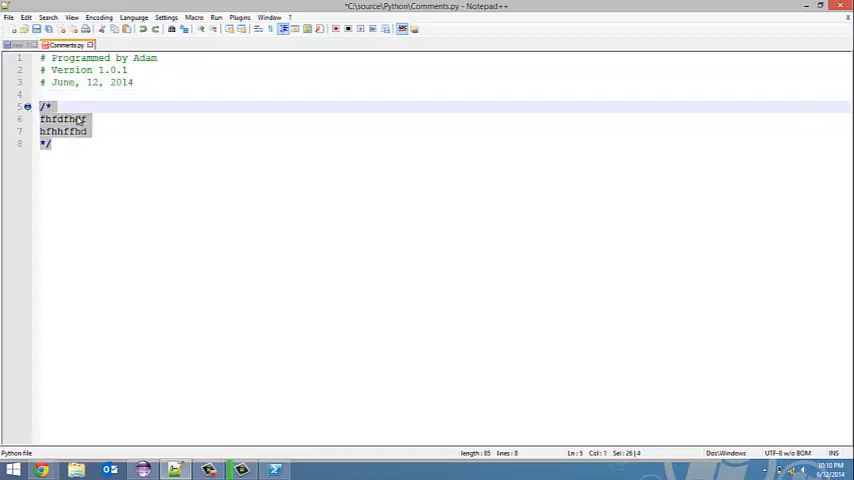
pyautogui.press('Delete')
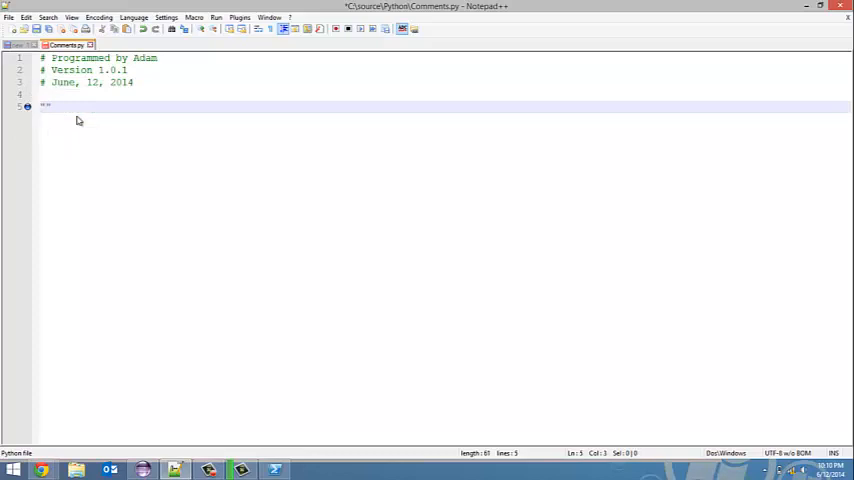
# Step: Write a triple-quoted """ comment block with sample text lines below the header
pyautogui.write('"""')
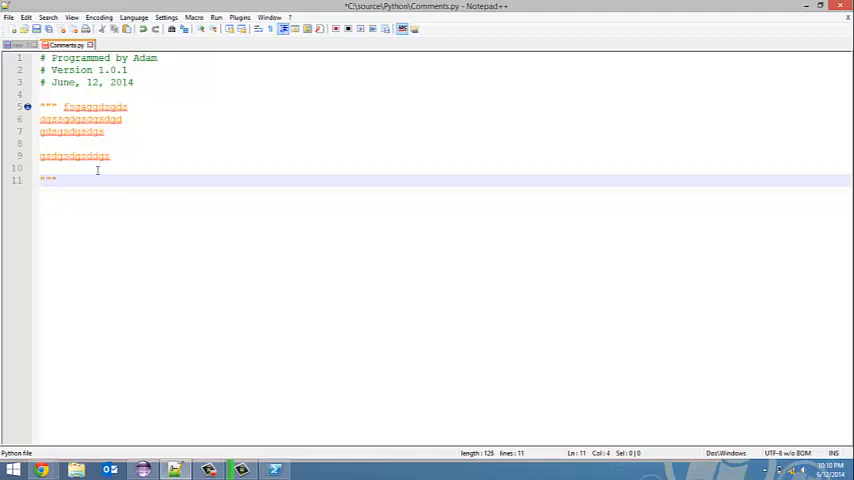
pyautogui.write('ggdsffd')
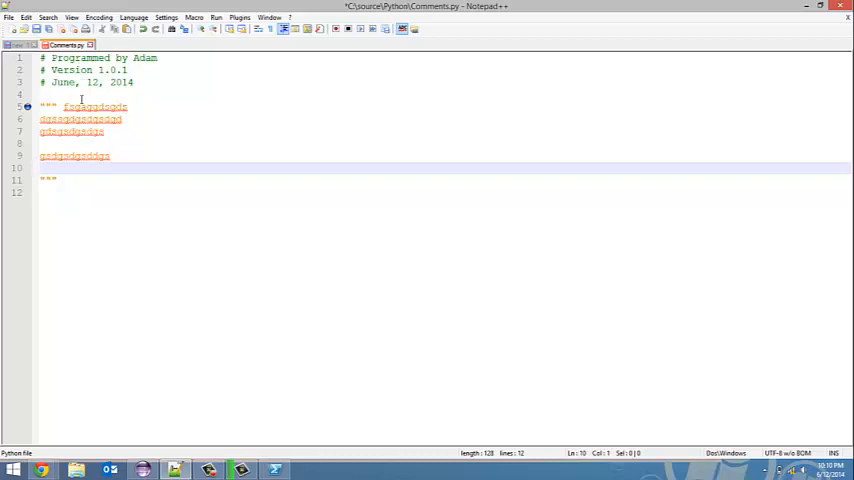
pyautogui.moveTo(240, 132)
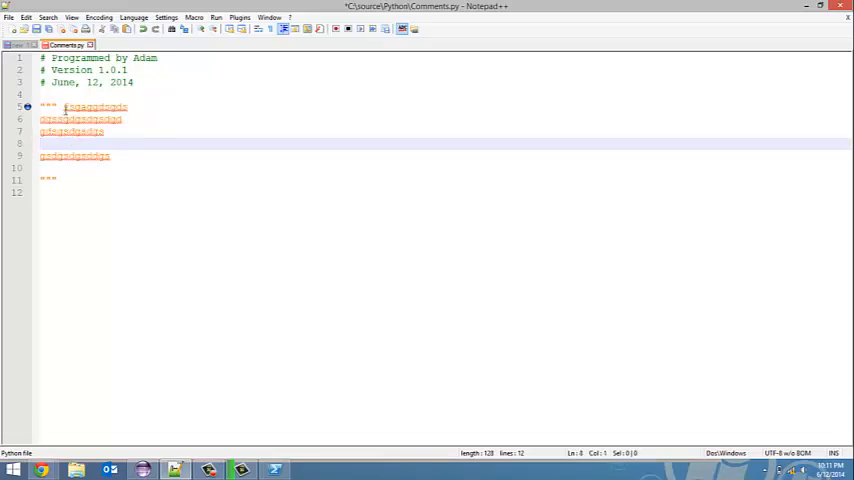
pyautogui.moveTo(124, 274)
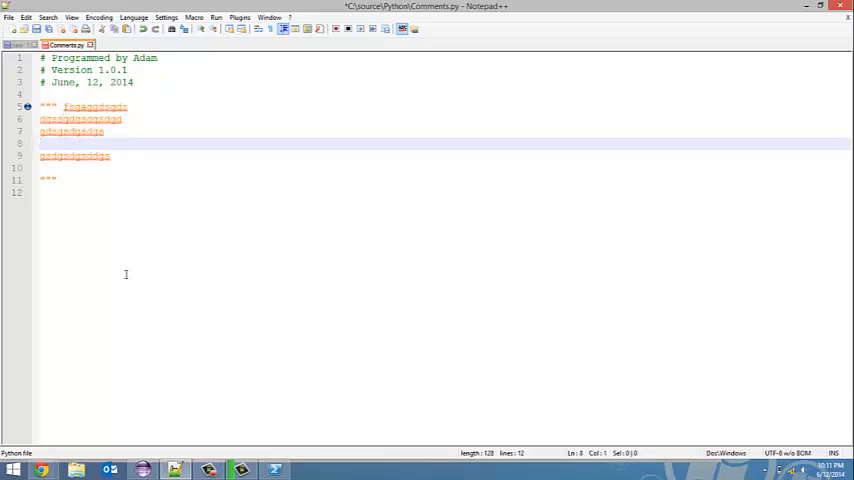